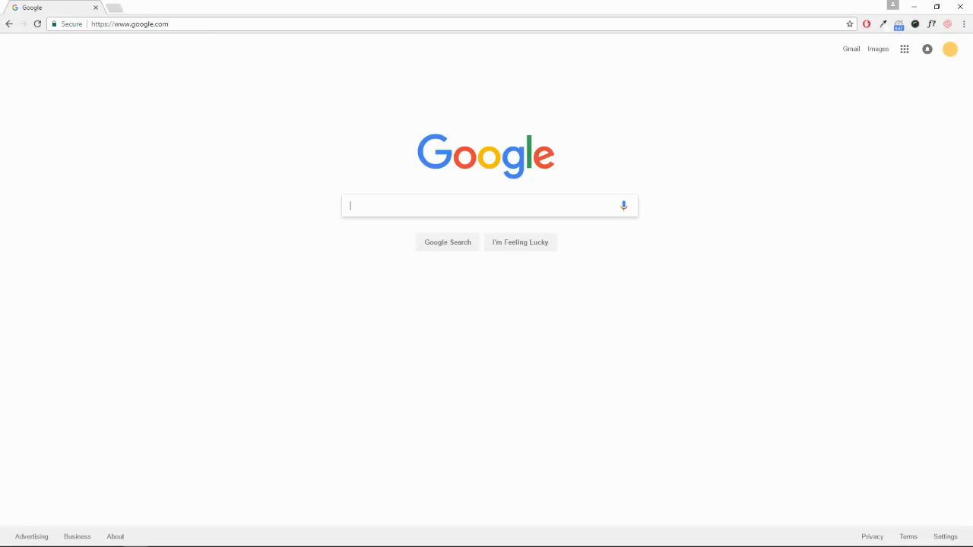
# - Go to cloud.google.com and enter the console dashboard for the zen3 project
pyautogui.click(129, 25)
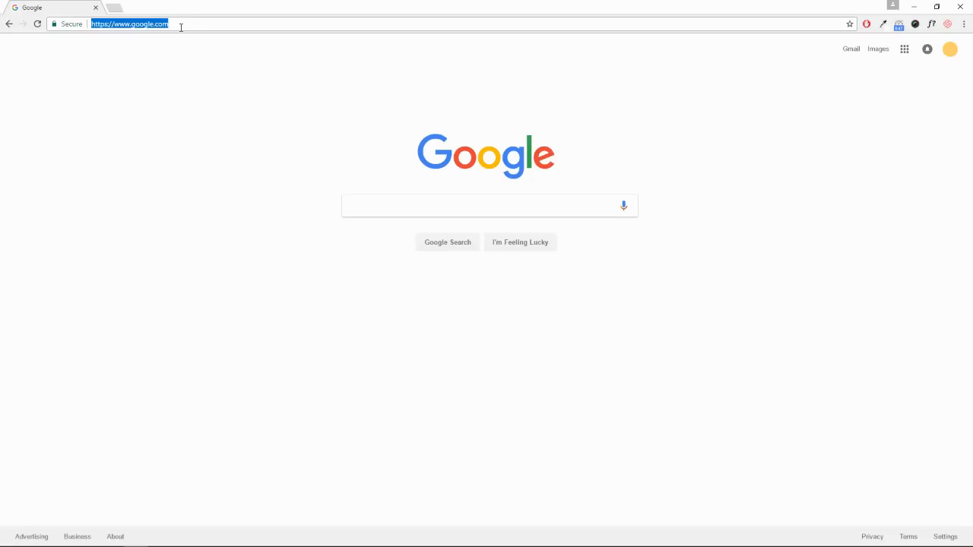
pyautogui.write('cloud')
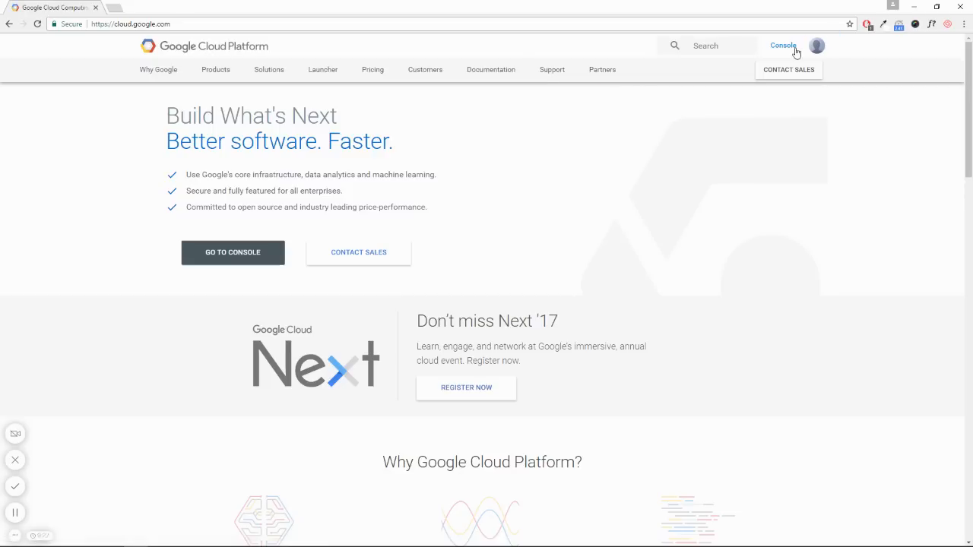
pyautogui.click(782, 46)
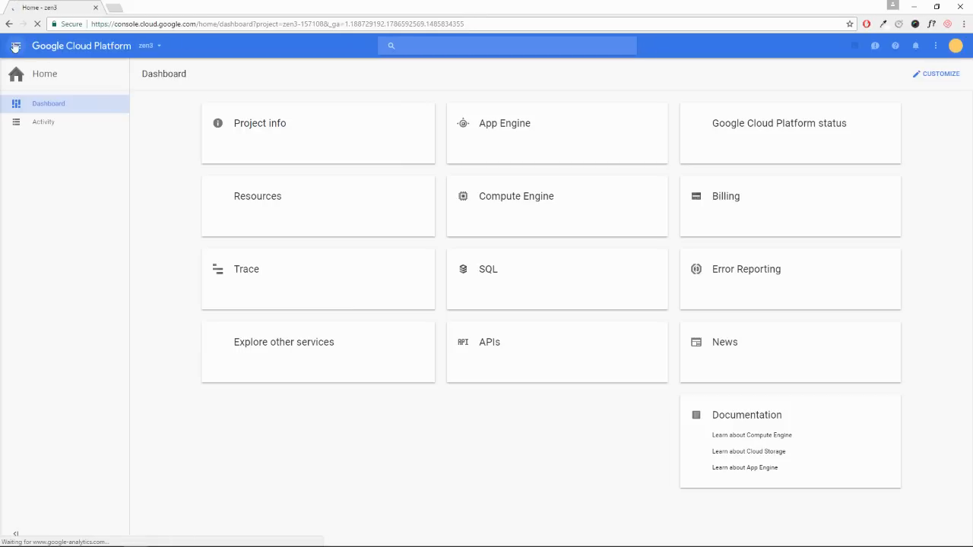
# - Search the API Manager library for 'dns' to locate the Google Cloud DNS API
pyautogui.click(15, 46)
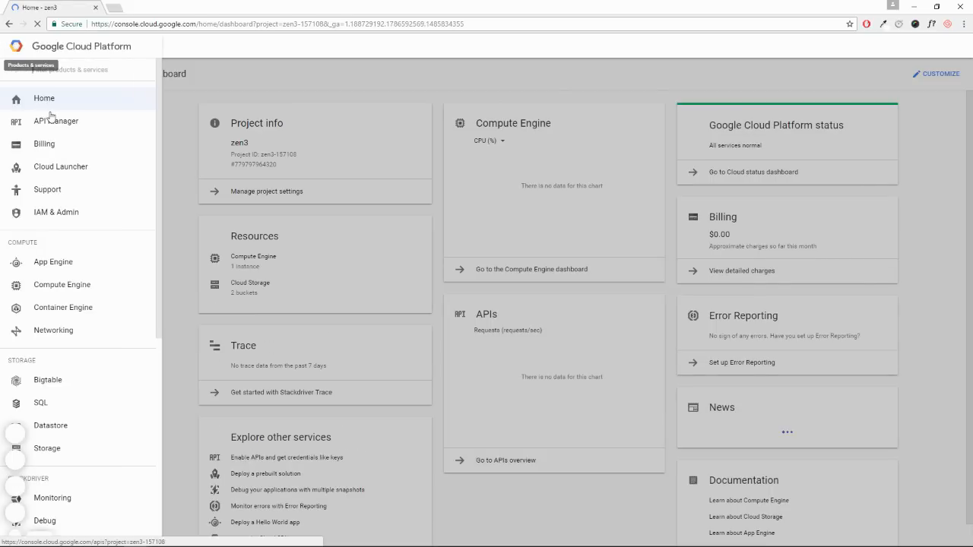
pyautogui.click(54, 121)
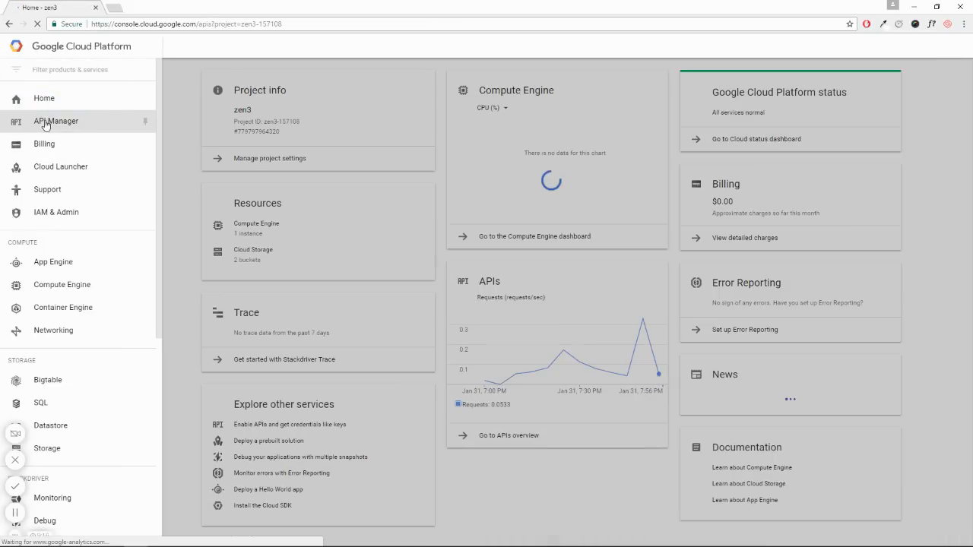
pyautogui.click(54, 121)
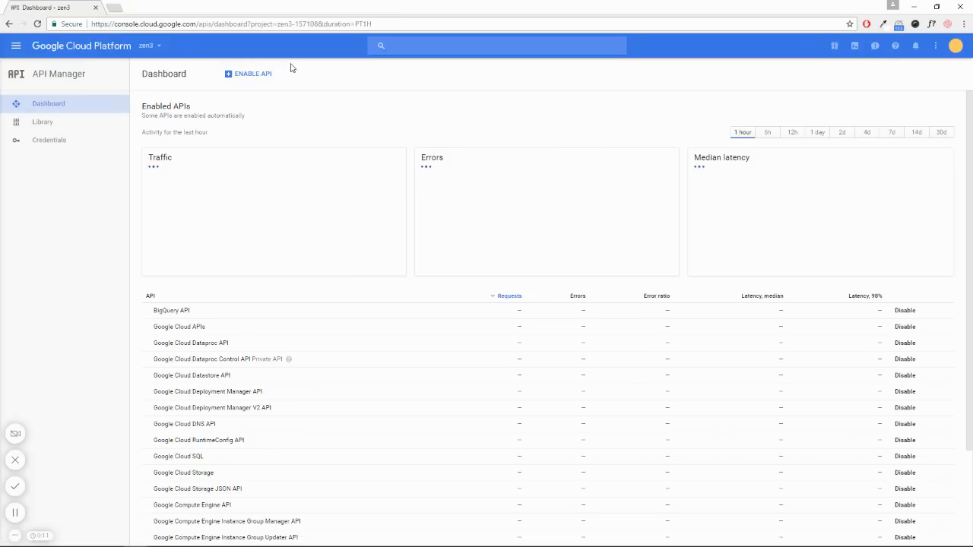
pyautogui.click(43, 122)
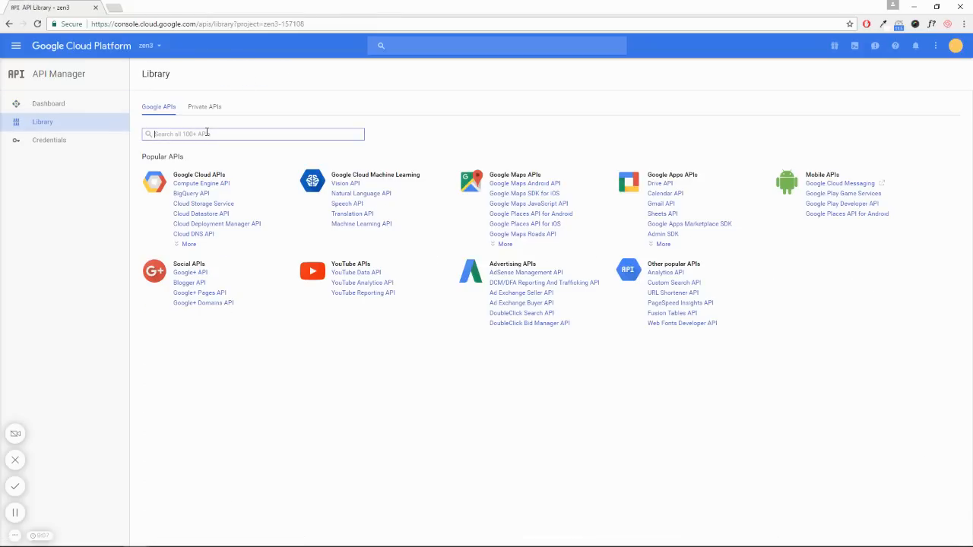
pyautogui.write('dns')
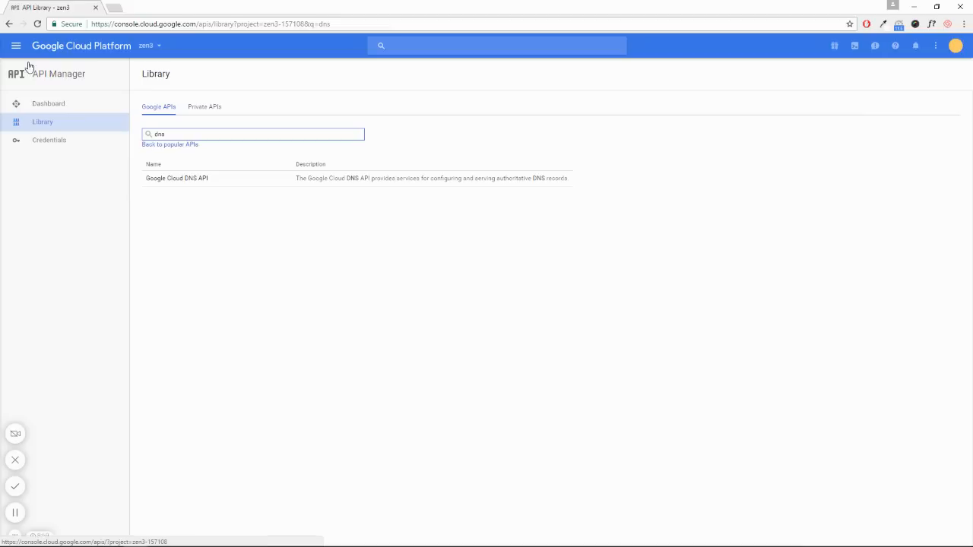
# - Navigate via Networking to the Cloud DNS zone list for the project
pyautogui.click(15, 45)
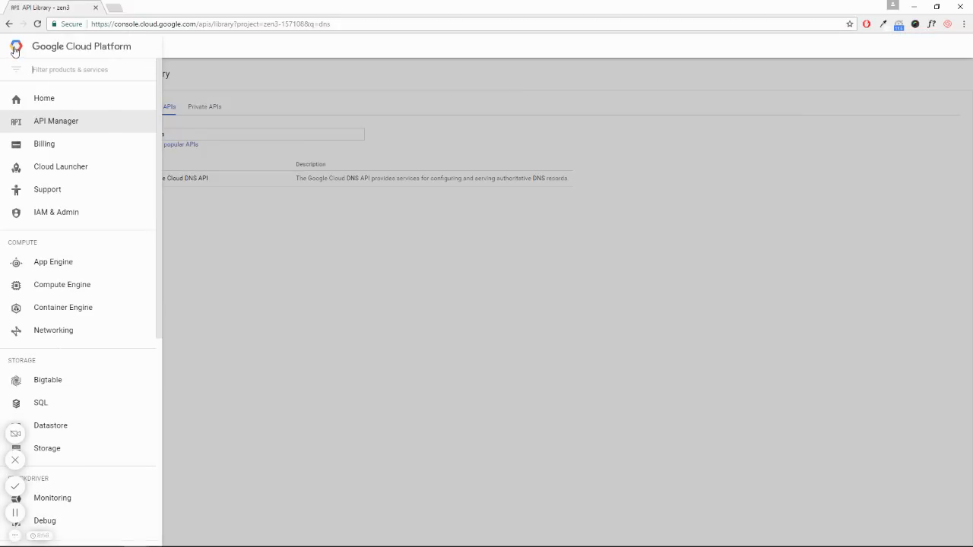
pyautogui.click(53, 330)
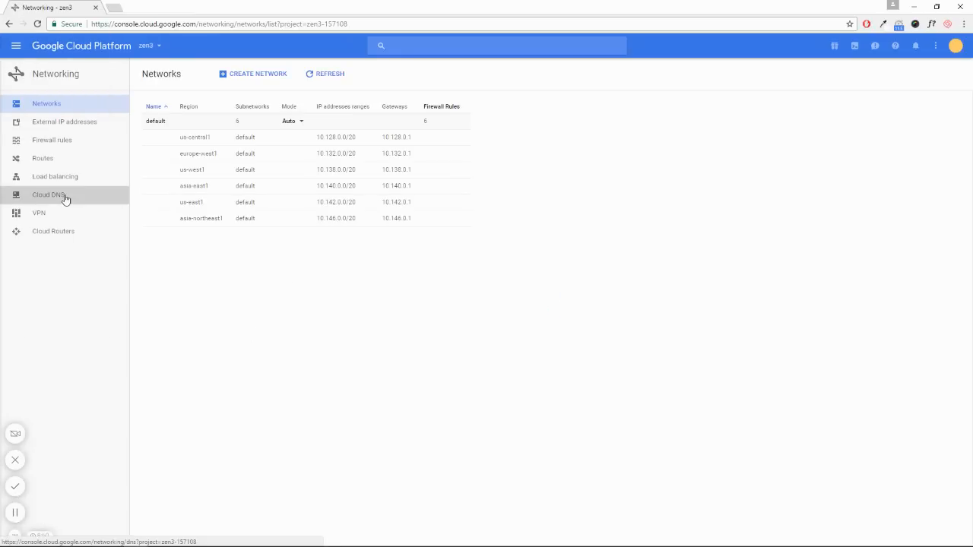
pyautogui.click(49, 195)
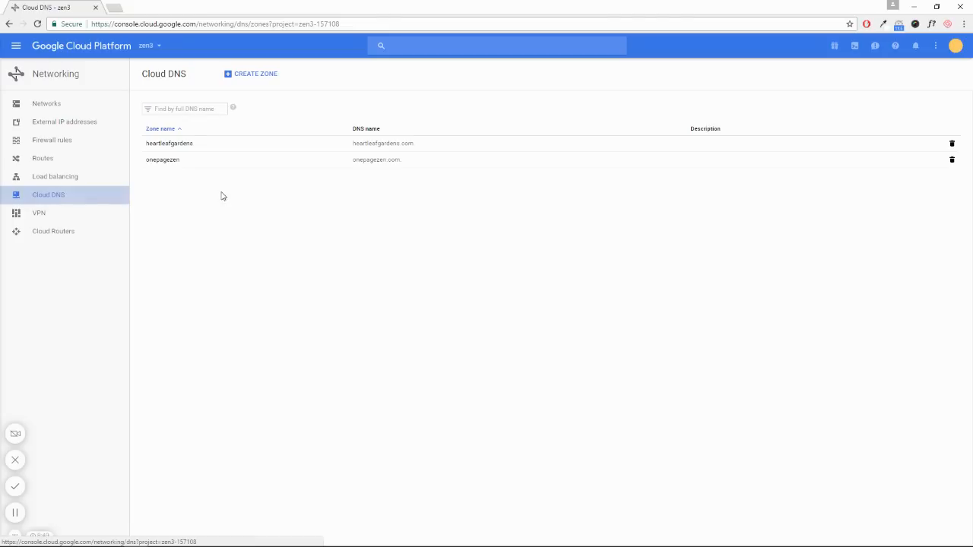
# - Create a new DNS zone named eborchids with DNS name eborchids.com
pyautogui.click(251, 73)
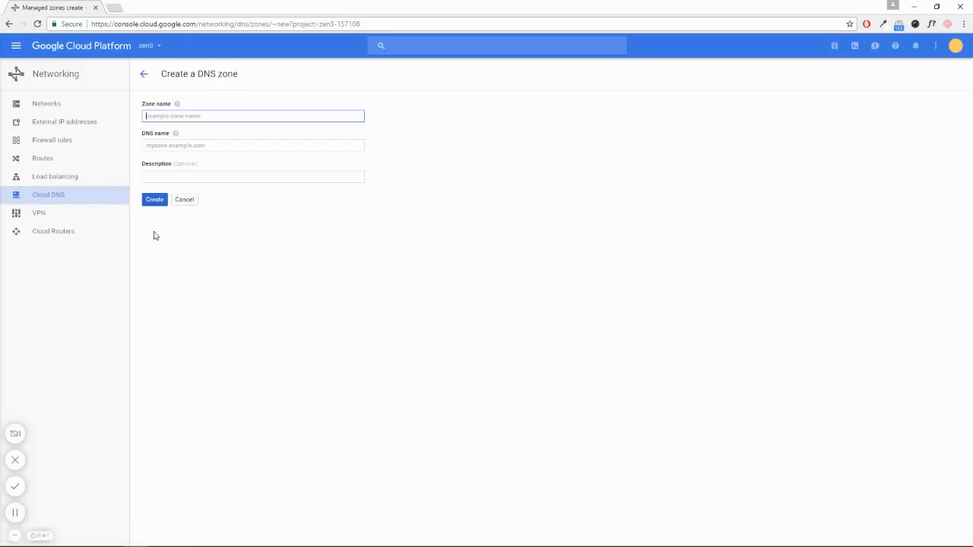
pyautogui.moveTo(332, 201)
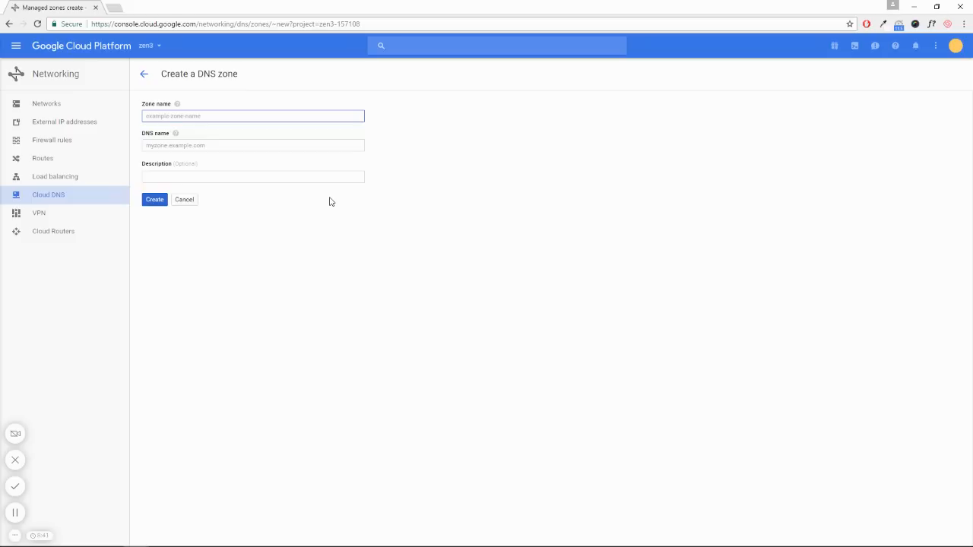
pyautogui.click(253, 116)
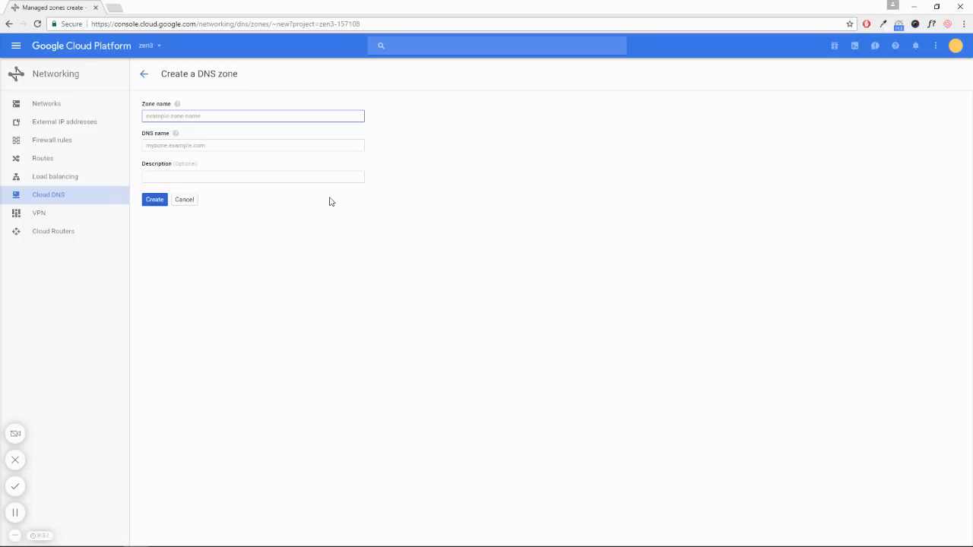
pyautogui.write('eborchids')
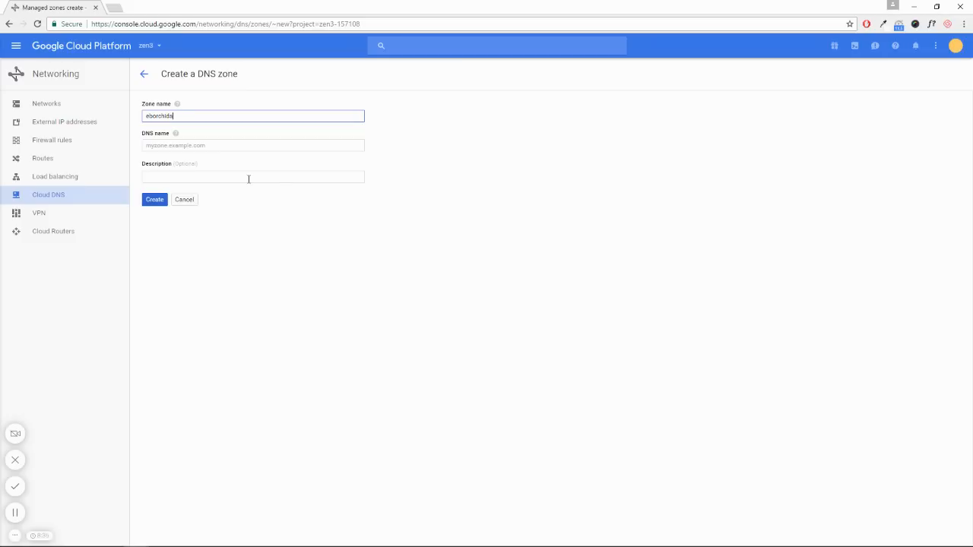
pyautogui.write('eborchids.com')
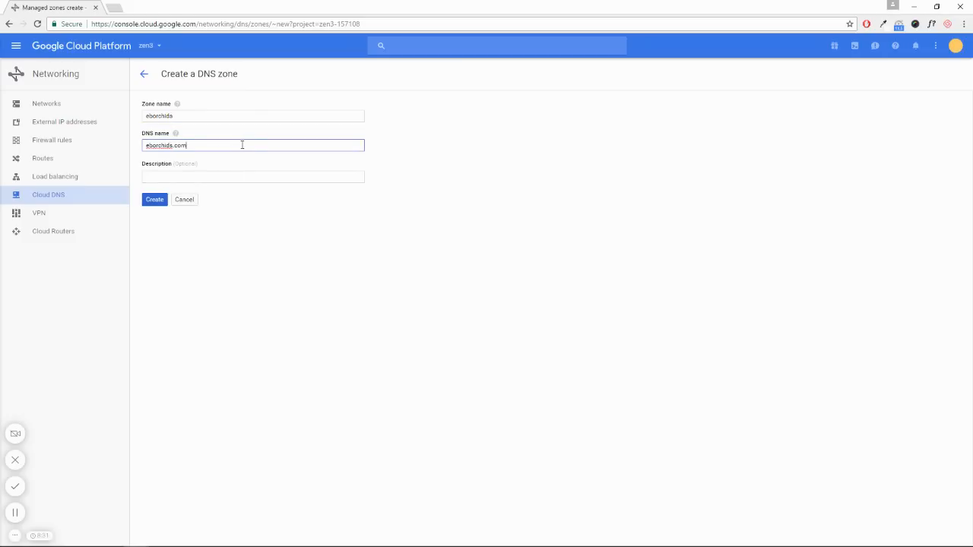
pyautogui.click(155, 199)
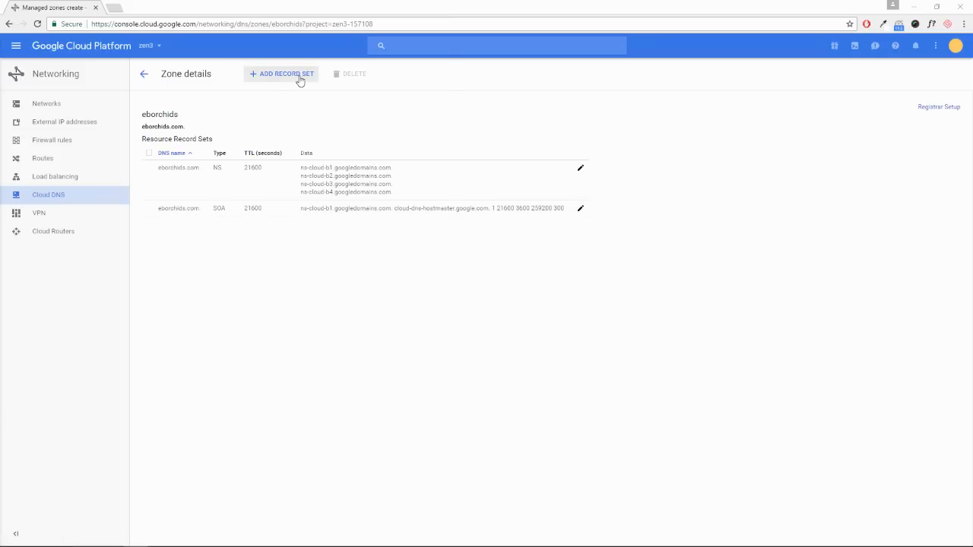
# - Start a new record set in the eborchids zone
pyautogui.click(280, 73)
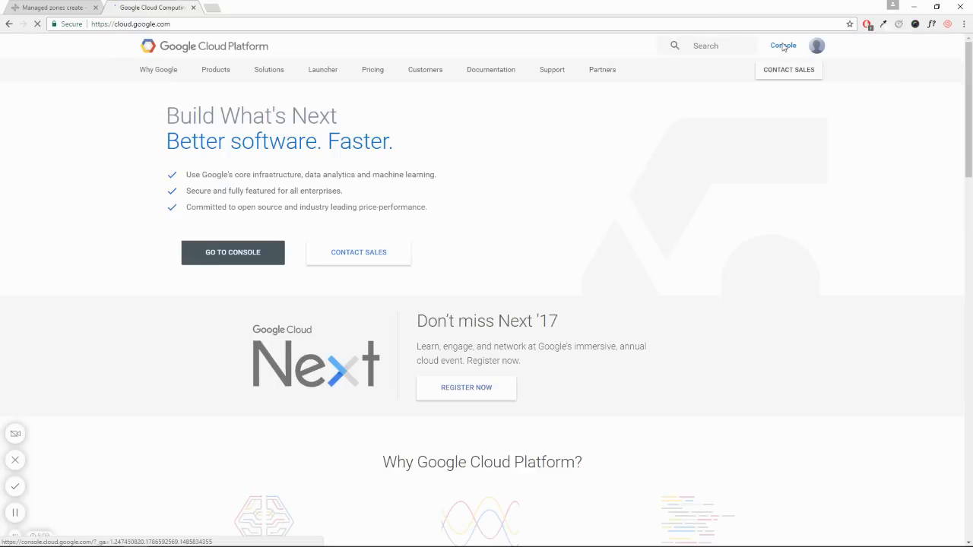
# - Copy the VM's external IP from Compute Engine and return to the eborchids zone form
pyautogui.click(781, 45)
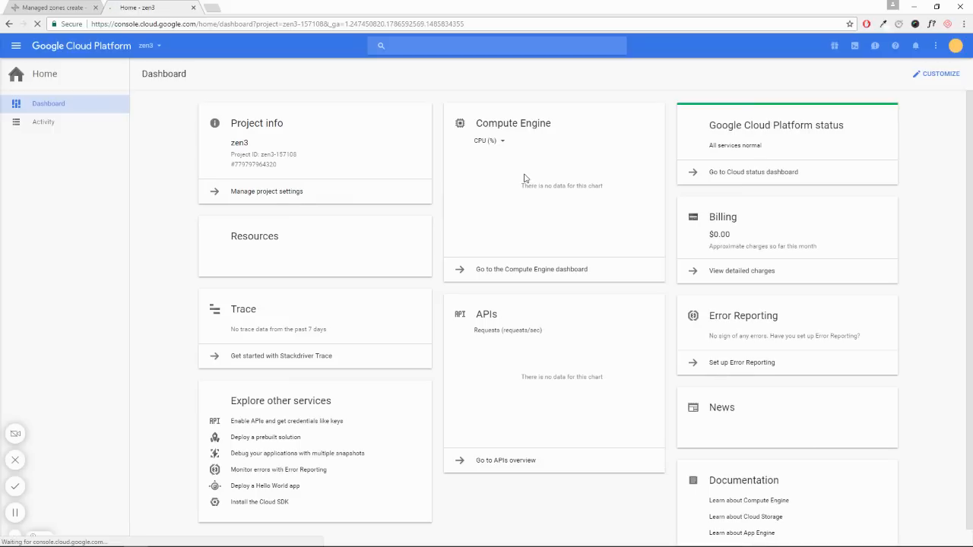
pyautogui.click(530, 269)
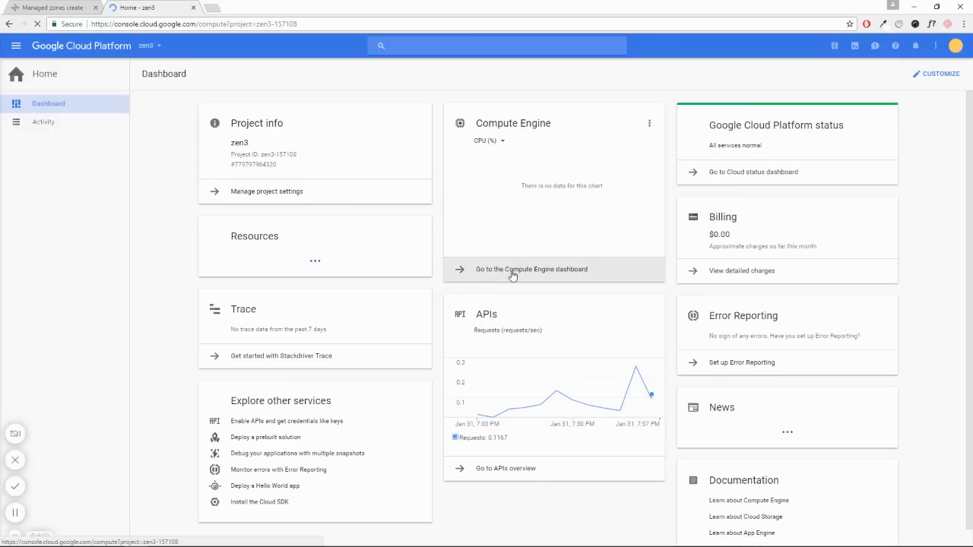
pyautogui.click(533, 269)
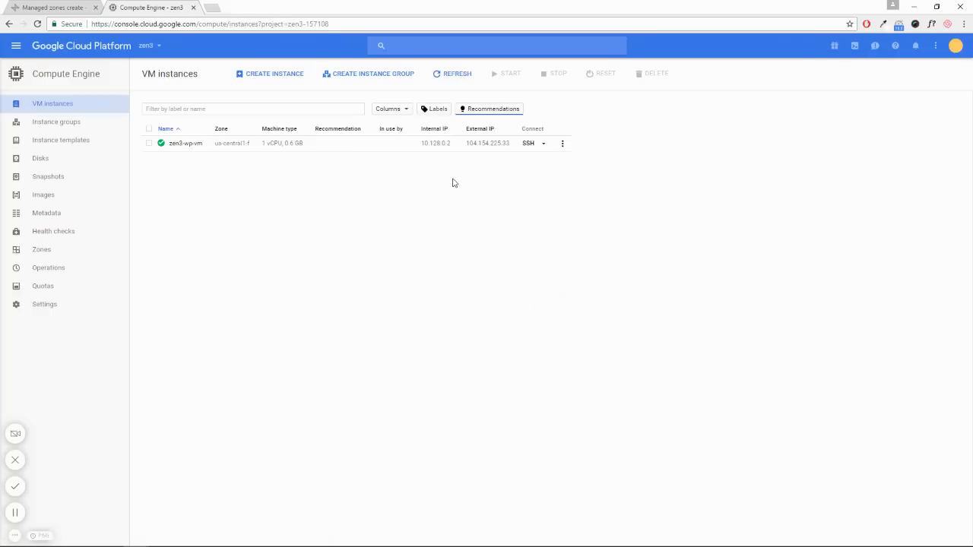
pyautogui.doubleClick(487, 143)
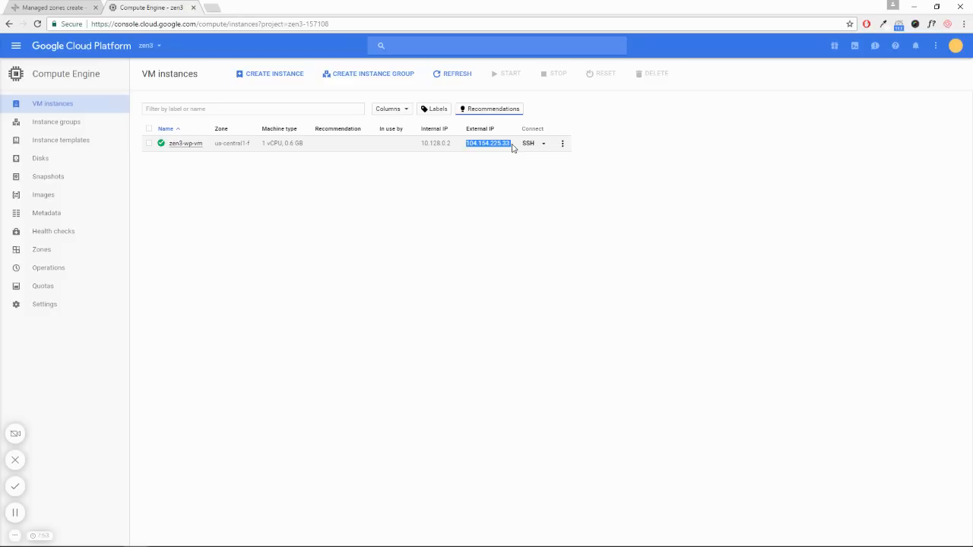
pyautogui.click(149, 142)
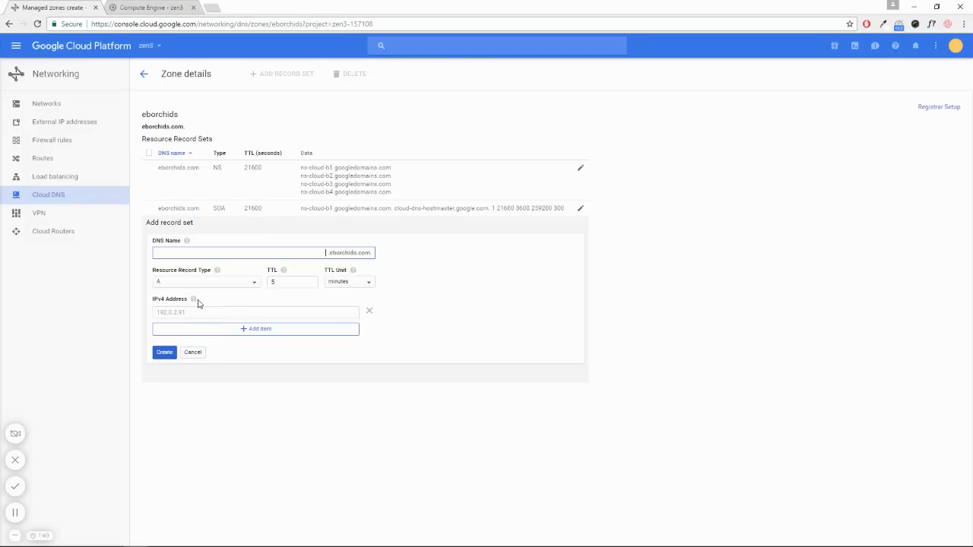
# - Create an A record pointing eborchids.com to 104.154.225.33
pyautogui.write('104.154.225.33 SSH')
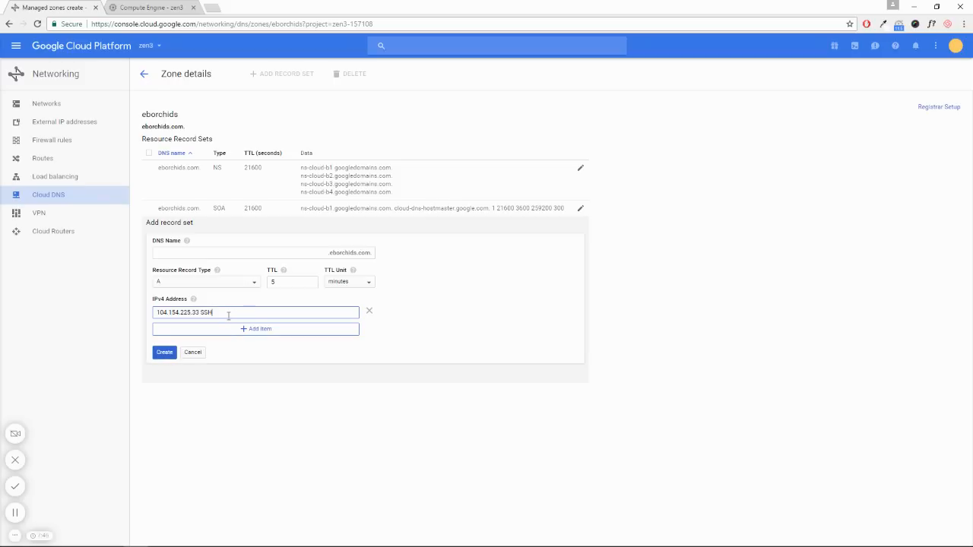
pyautogui.press('BackSpace')
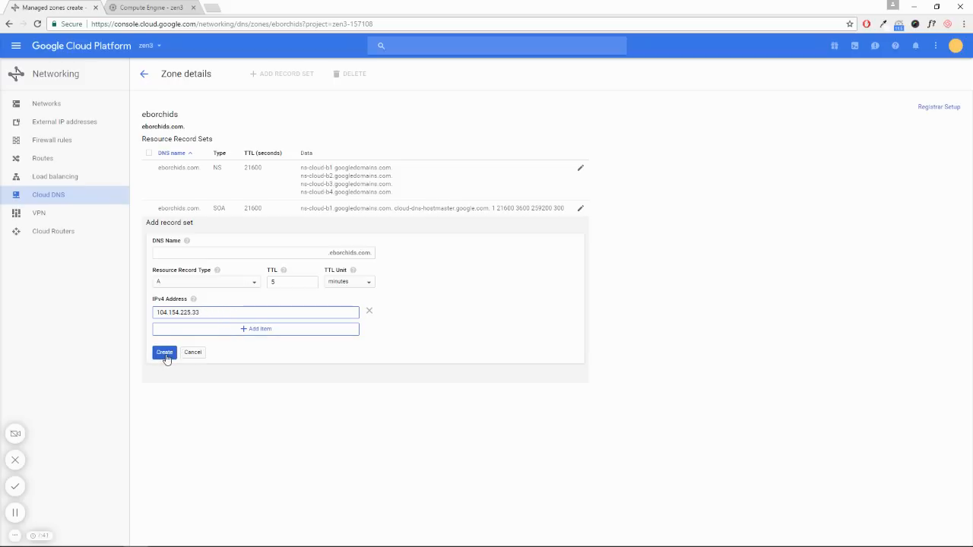
pyautogui.click(164, 352)
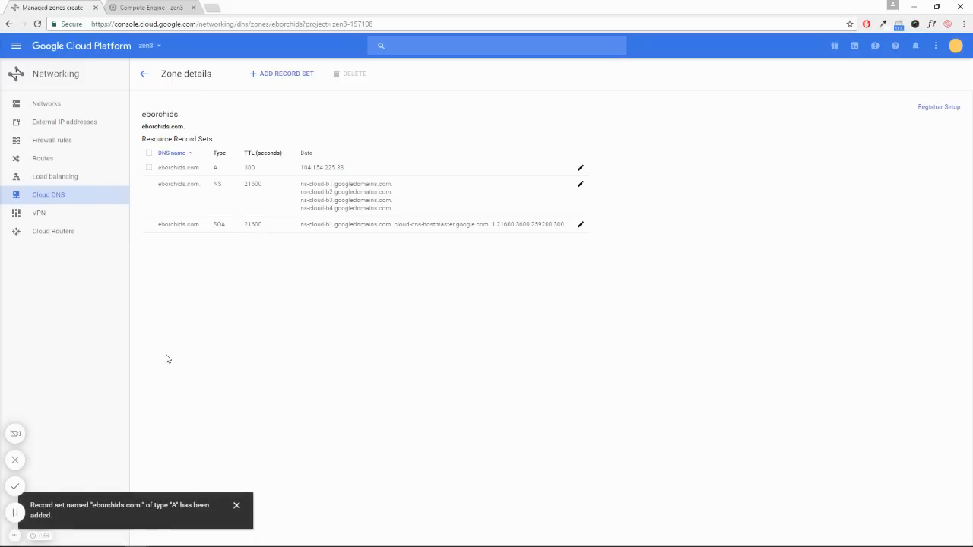
pyautogui.moveTo(253, 118)
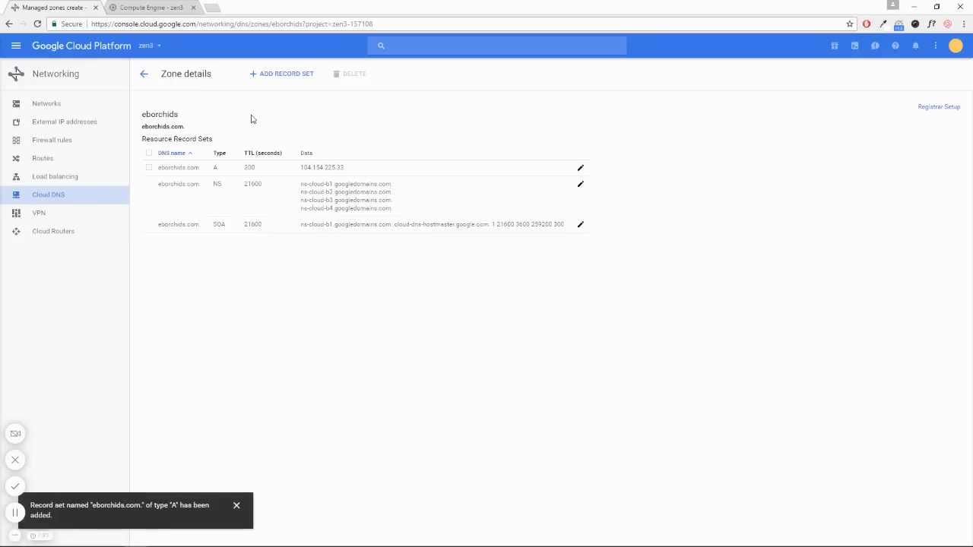
# - Create a CNAME record mapping www to eborchids.com
pyautogui.click(285, 73)
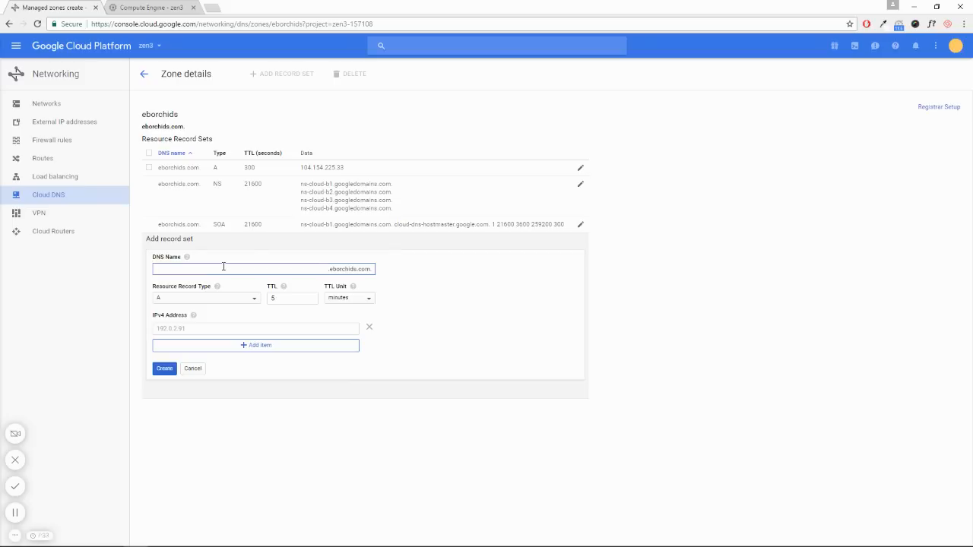
pyautogui.click(266, 268)
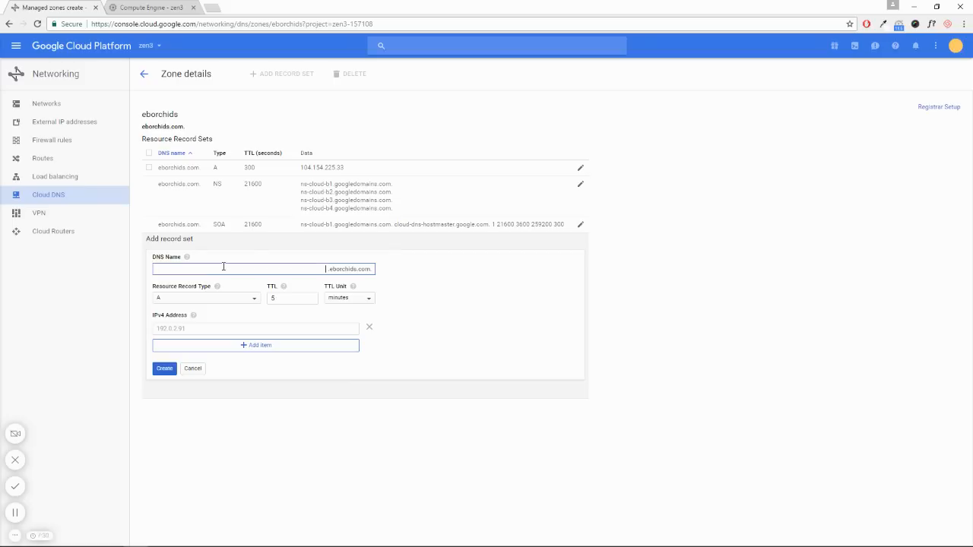
pyautogui.write('www')
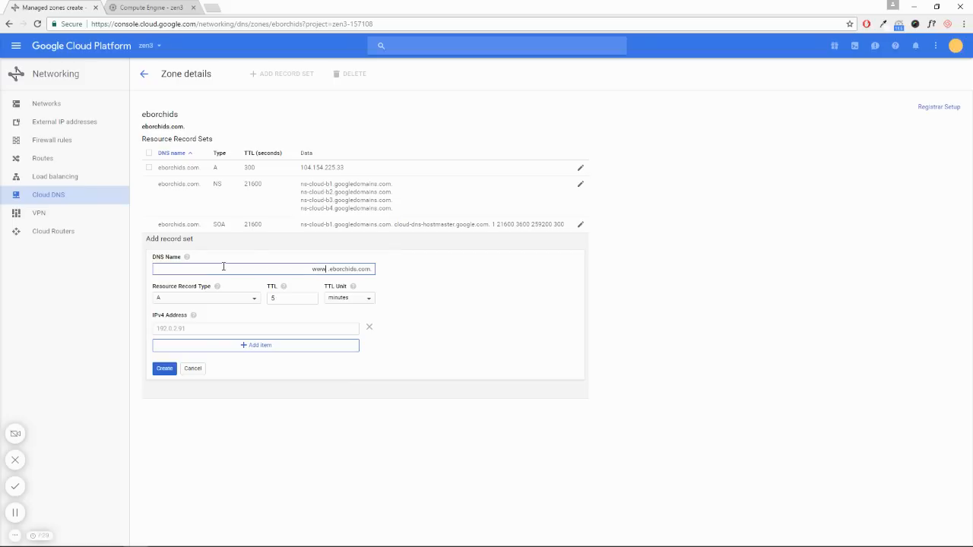
pyautogui.moveTo(205, 296)
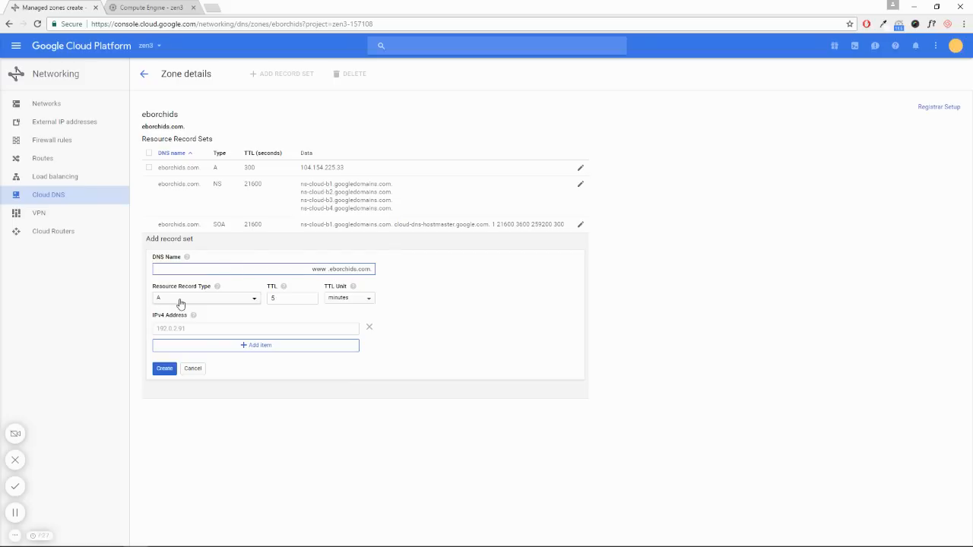
pyautogui.click(206, 297)
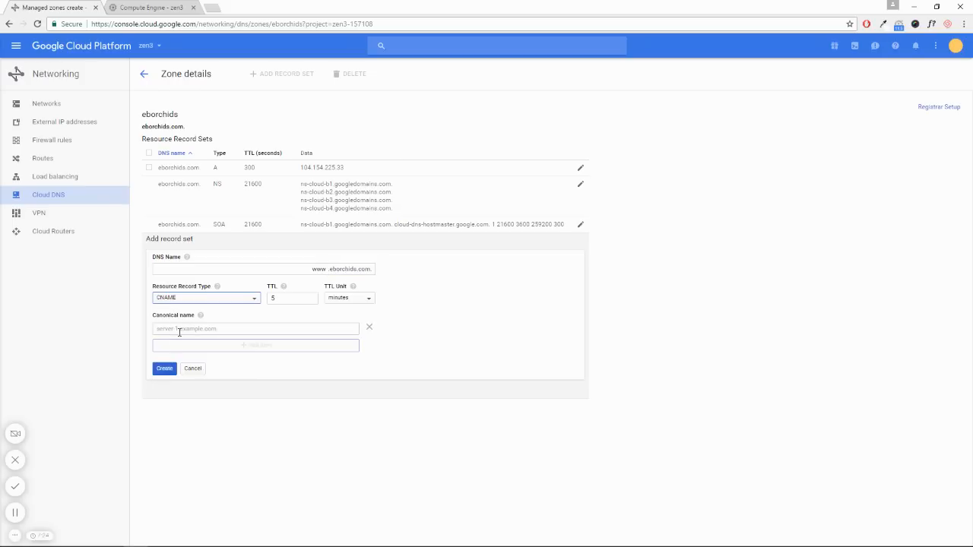
pyautogui.click(256, 329)
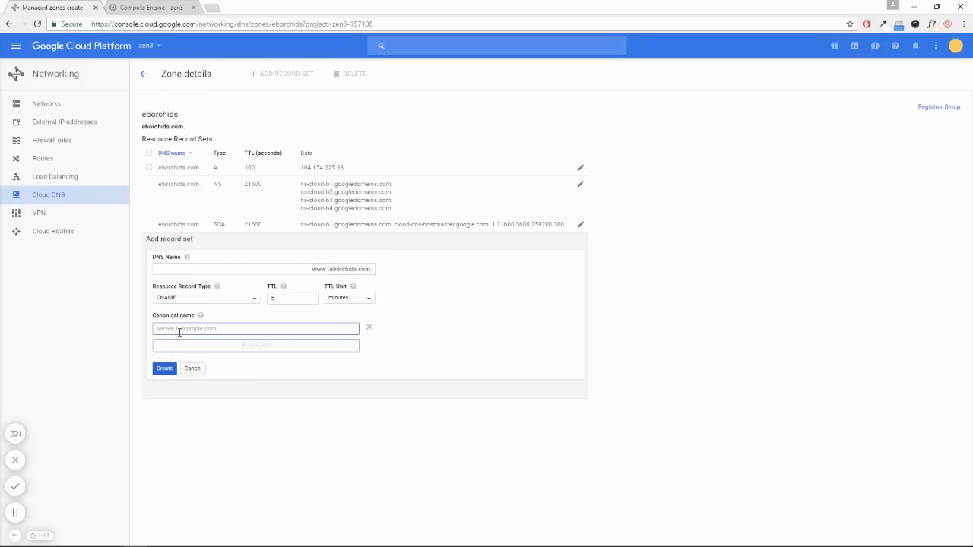
pyautogui.write('eborchids')
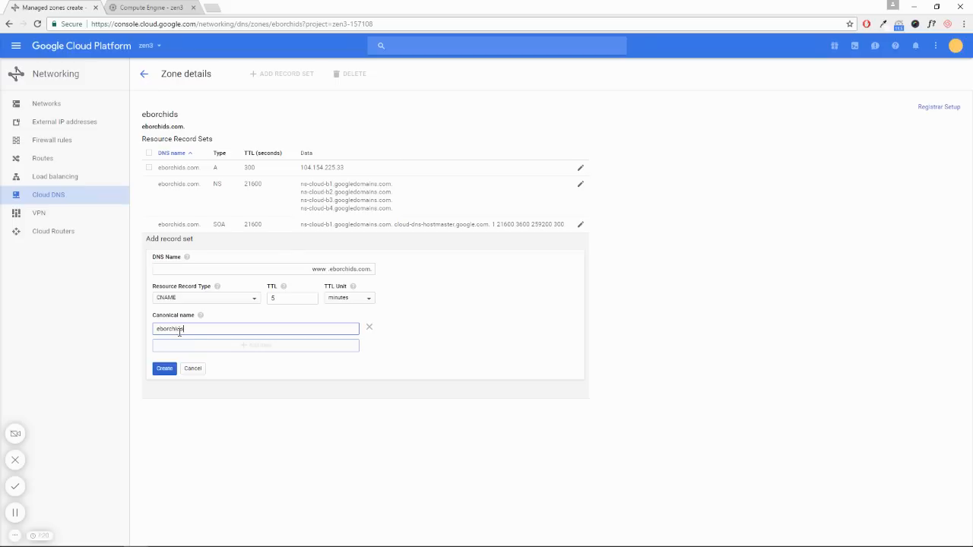
pyautogui.write('.com')
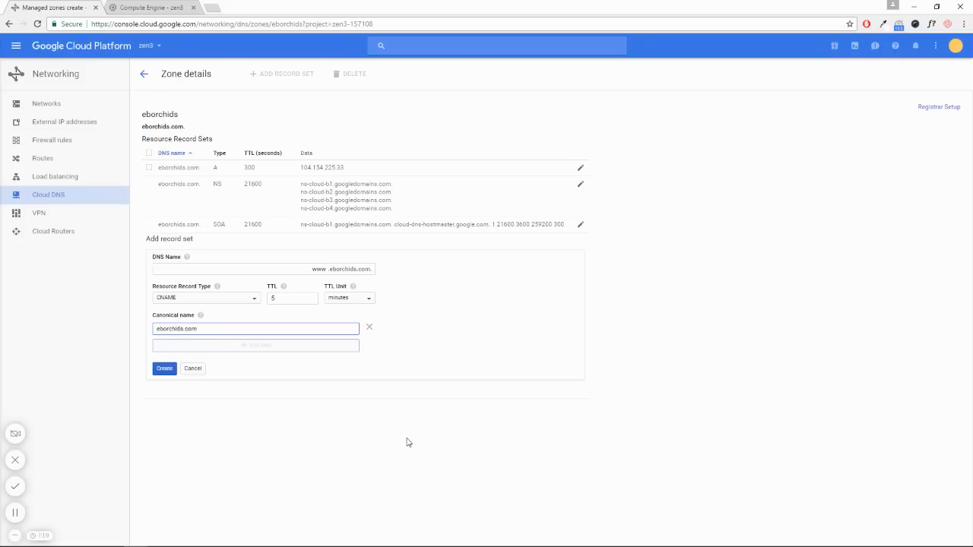
pyautogui.click(164, 370)
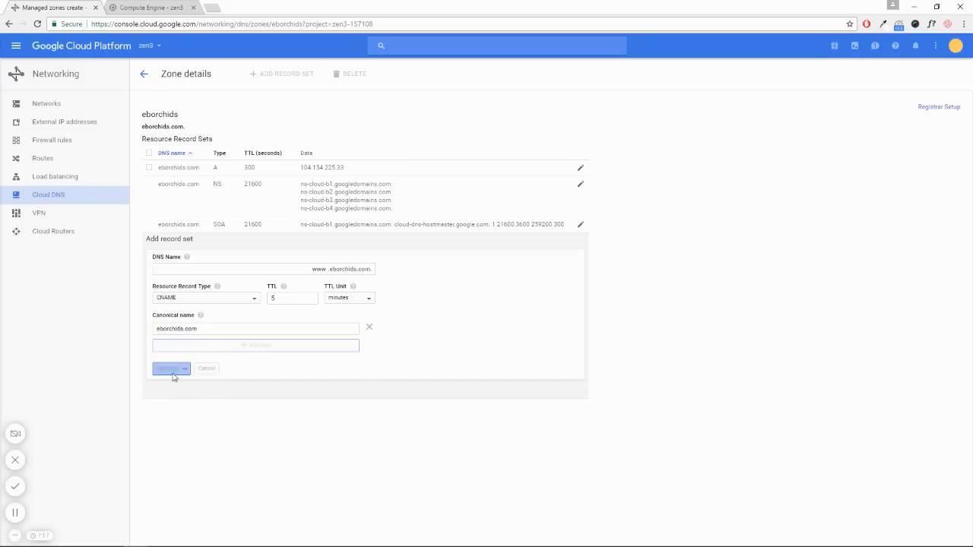
pyautogui.click(171, 370)
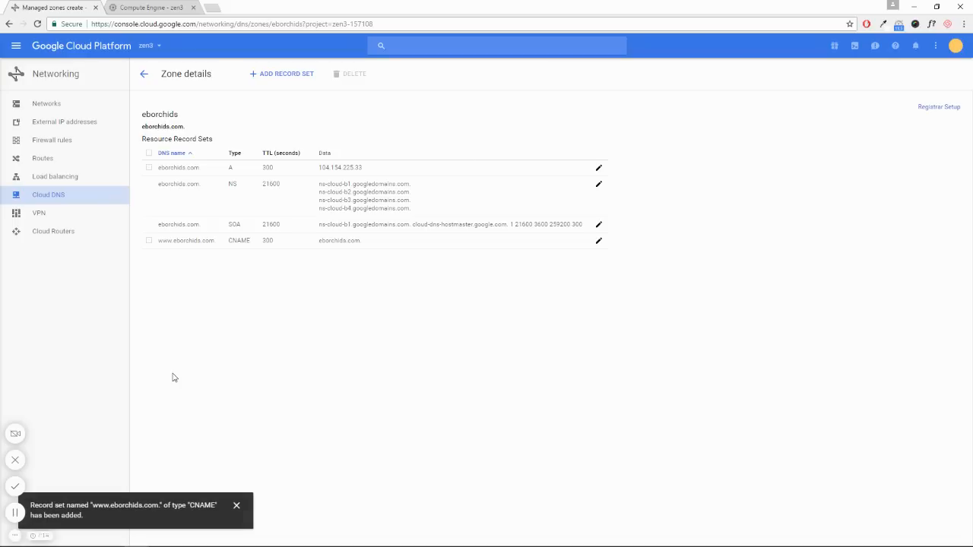
pyautogui.moveTo(252, 46)
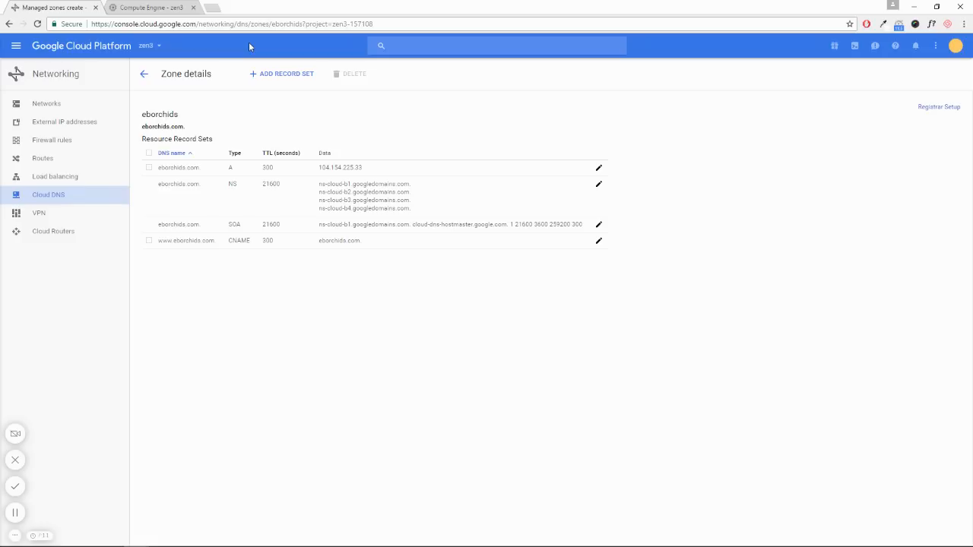
pyautogui.moveTo(213, 21)
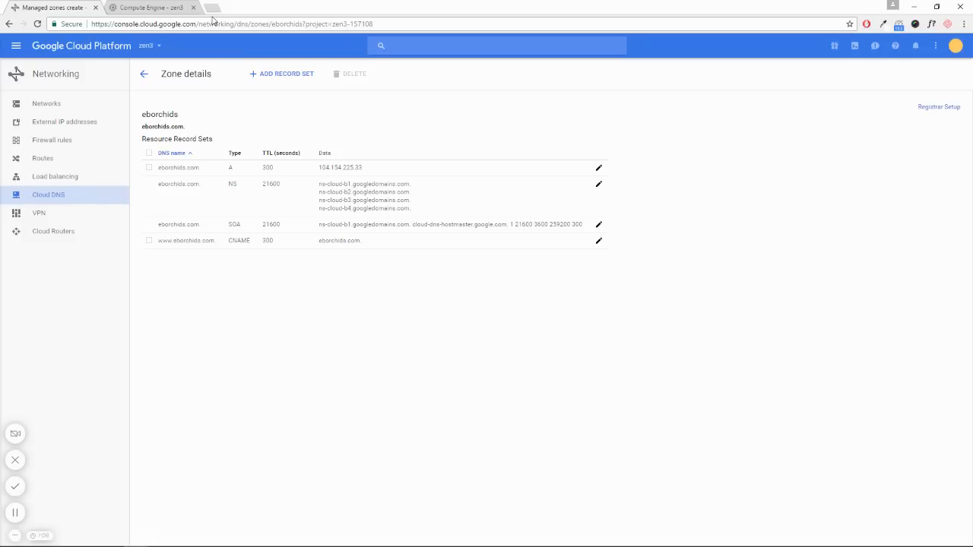
# - Load namecheap.com in a new browser tab
pyautogui.write('namecheap.com')
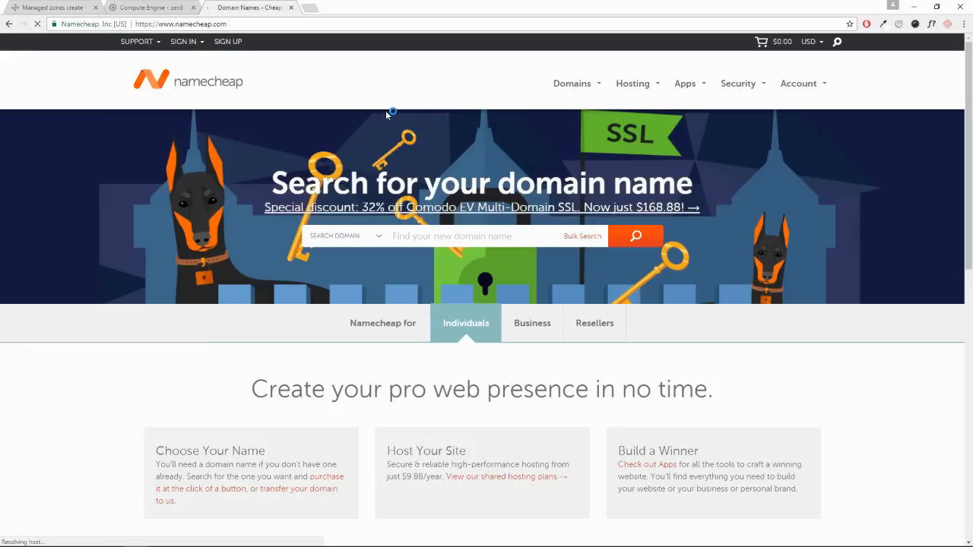
# - From the Namecheap dashboard's Domain List, manage the eborchids.com domain
pyautogui.click(213, 41)
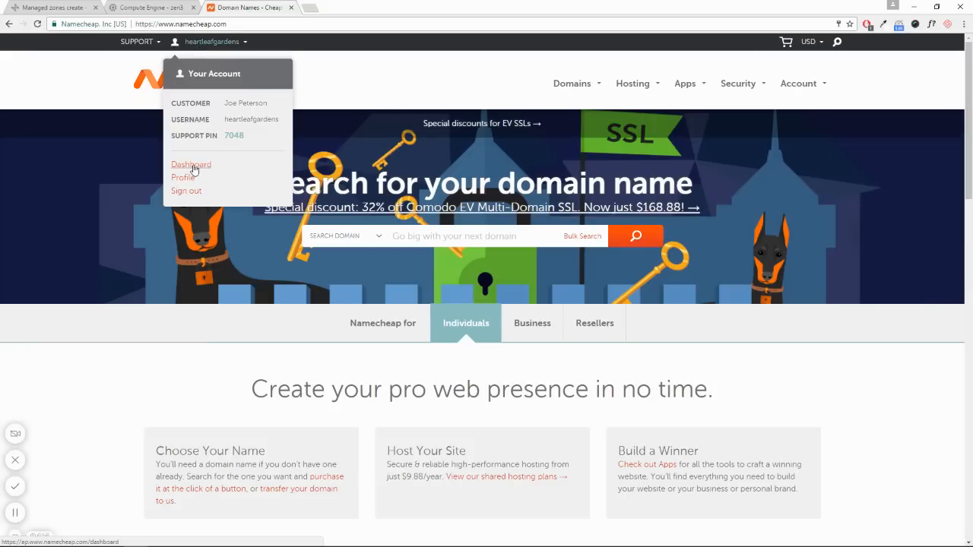
pyautogui.click(192, 164)
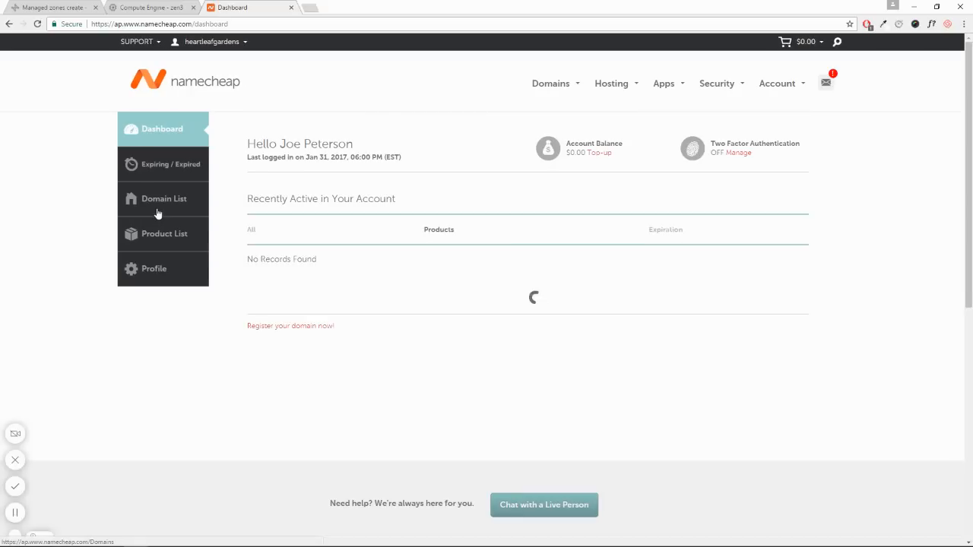
pyautogui.click(165, 198)
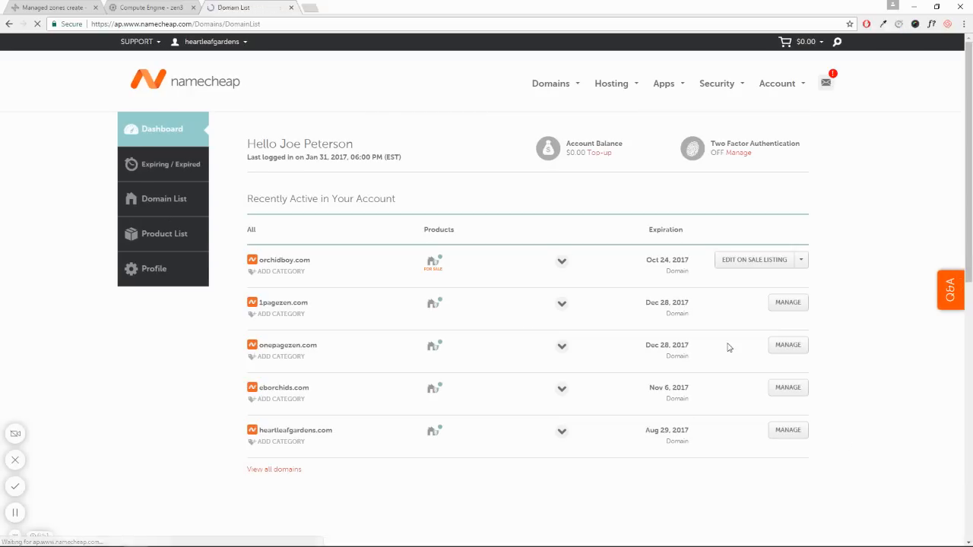
pyautogui.click(164, 197)
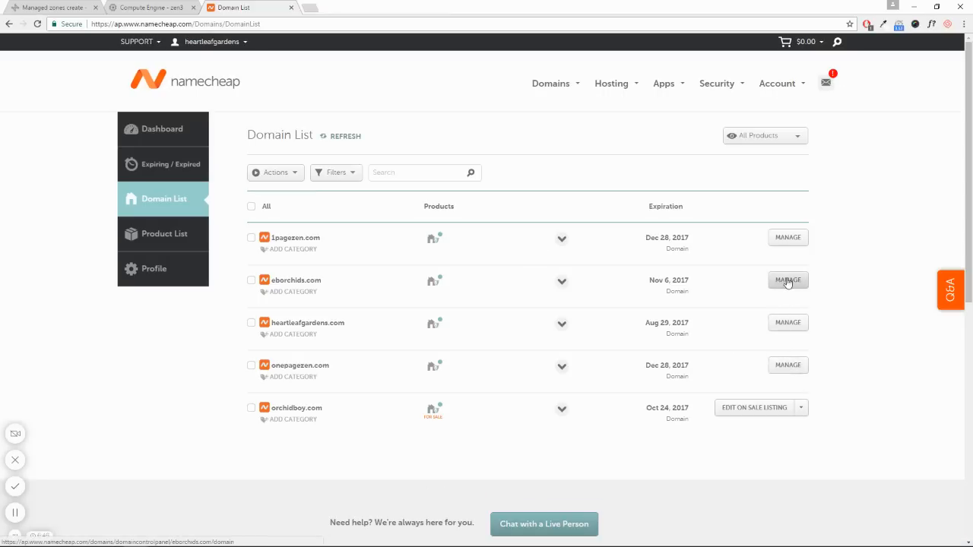
pyautogui.click(788, 280)
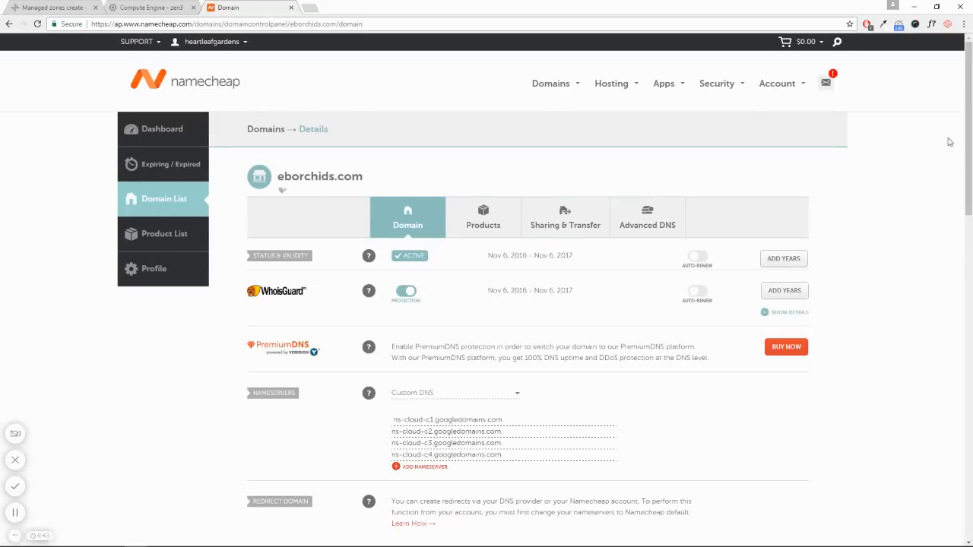
pyautogui.scroll(-3)
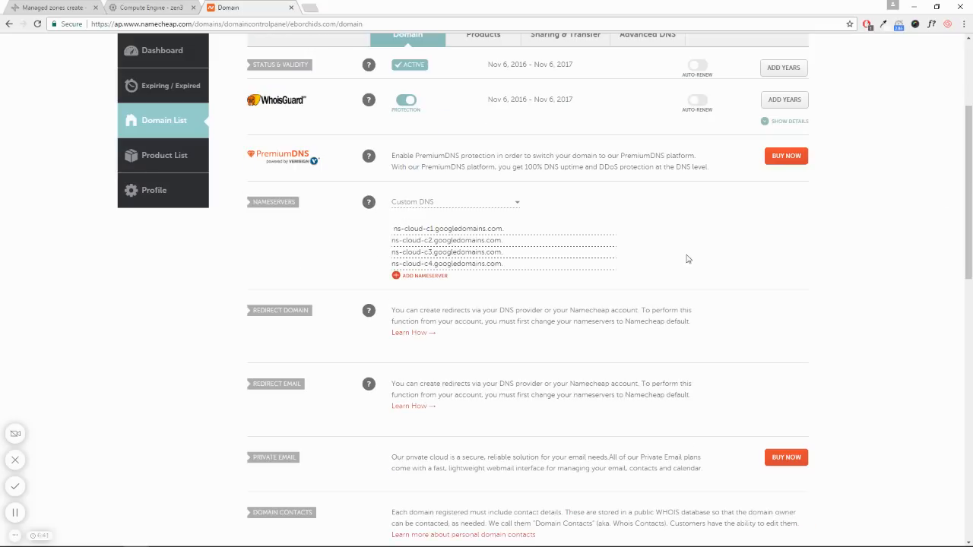
pyautogui.click(419, 276)
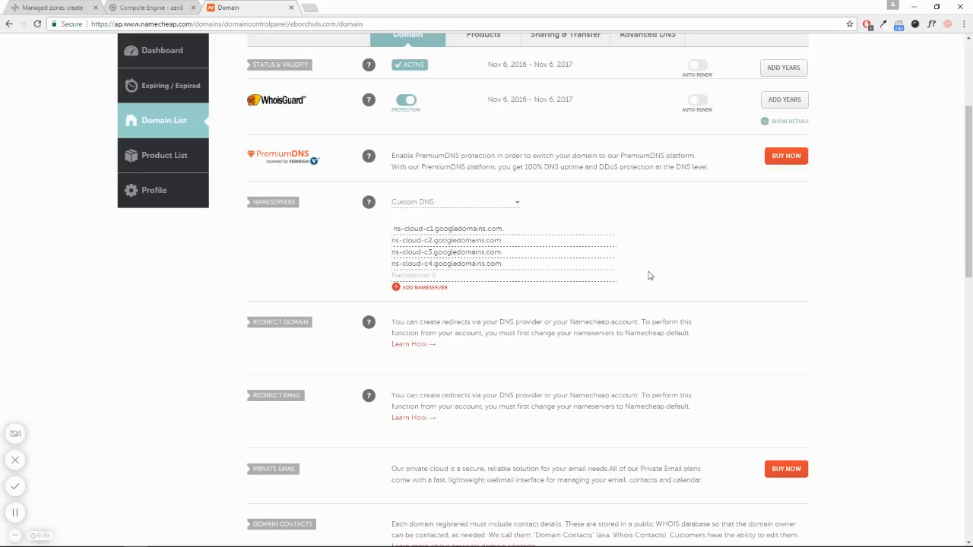
pyautogui.doubleClick(447, 264)
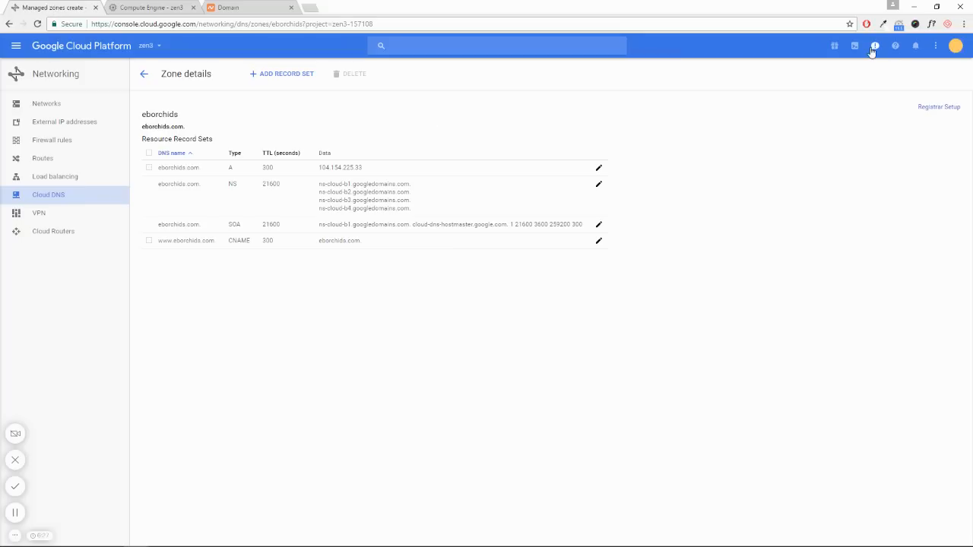
pyautogui.moveTo(319, 190)
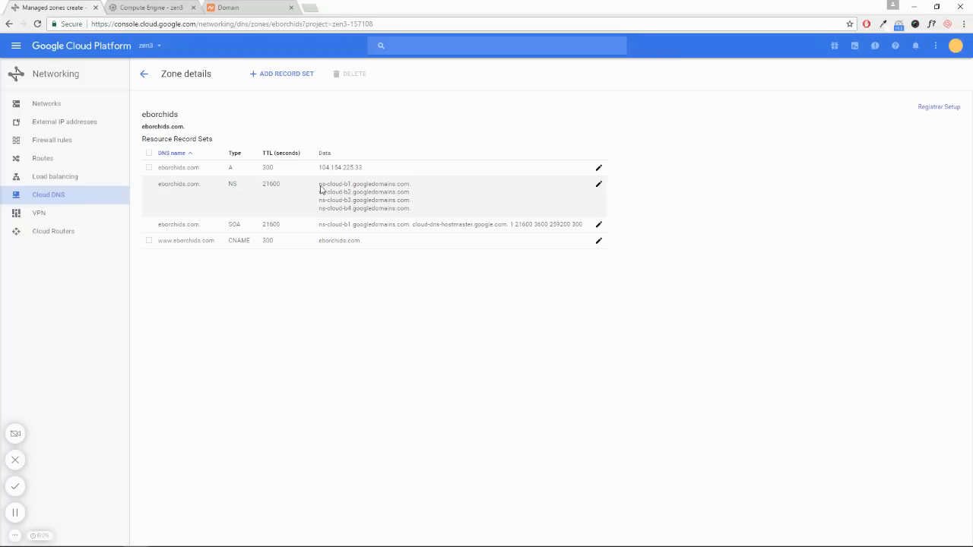
# - Select the first Google name server value in the eborchids zone's record sets
pyautogui.doubleClick(365, 183)
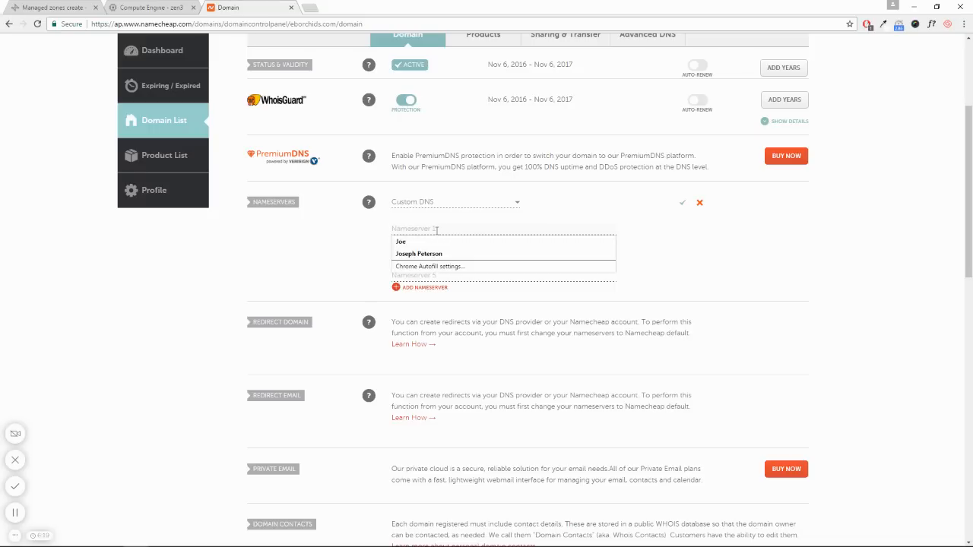
# - Enter the ns-cloud-b1 through b4.googledomains.com nameservers for eborchids.com and save the list
pyautogui.write('ns-cloud-b1.googledomains.com.')
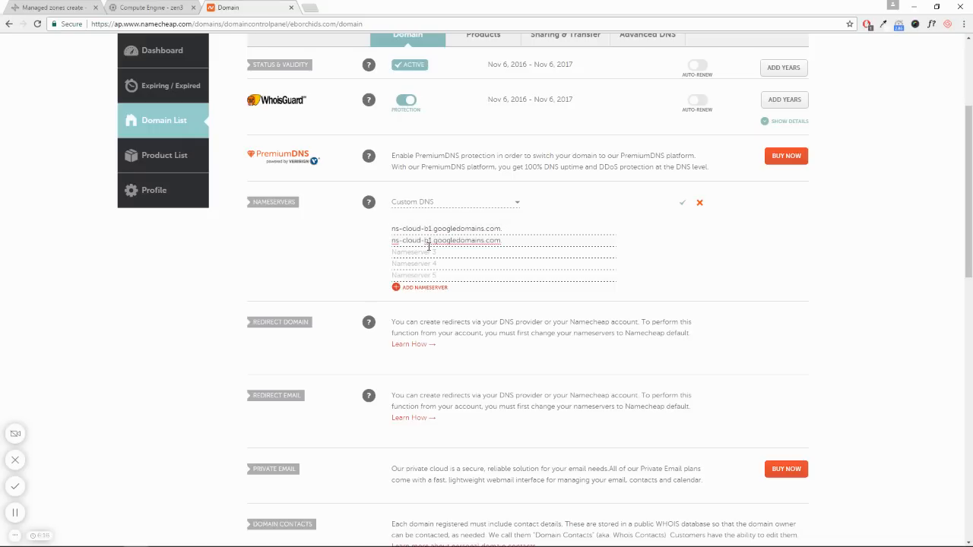
pyautogui.write('ns-cloud-b1.googledomains.com')
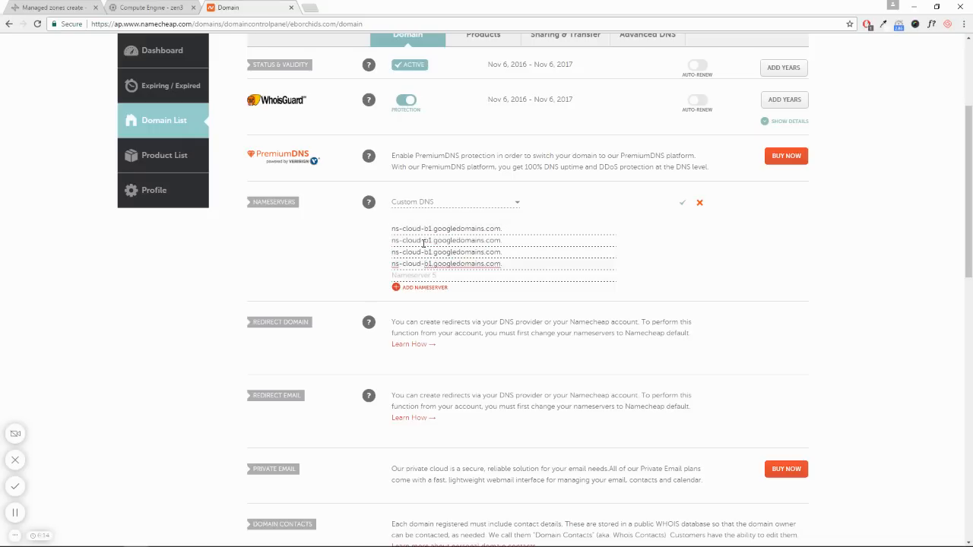
pyautogui.click(444, 241)
pyautogui.write('2')
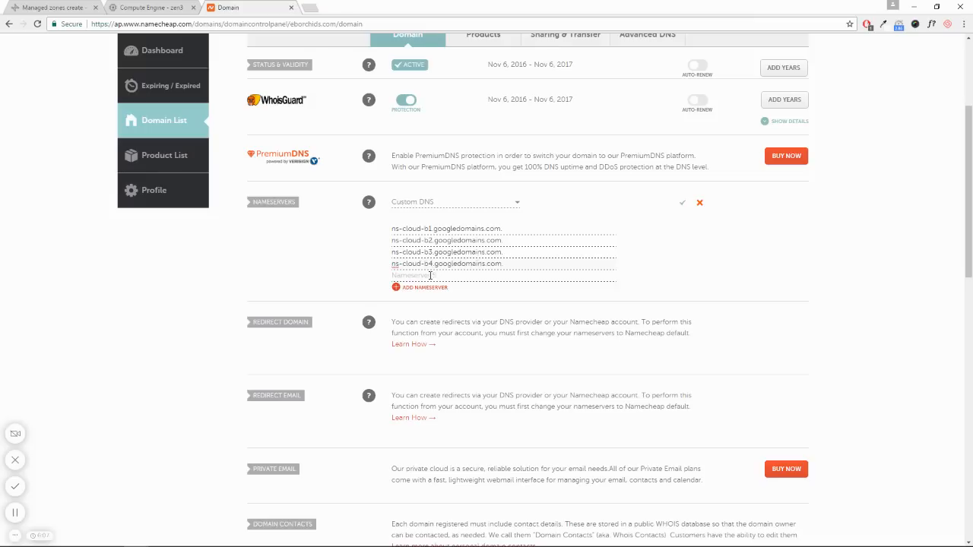
pyautogui.click(681, 203)
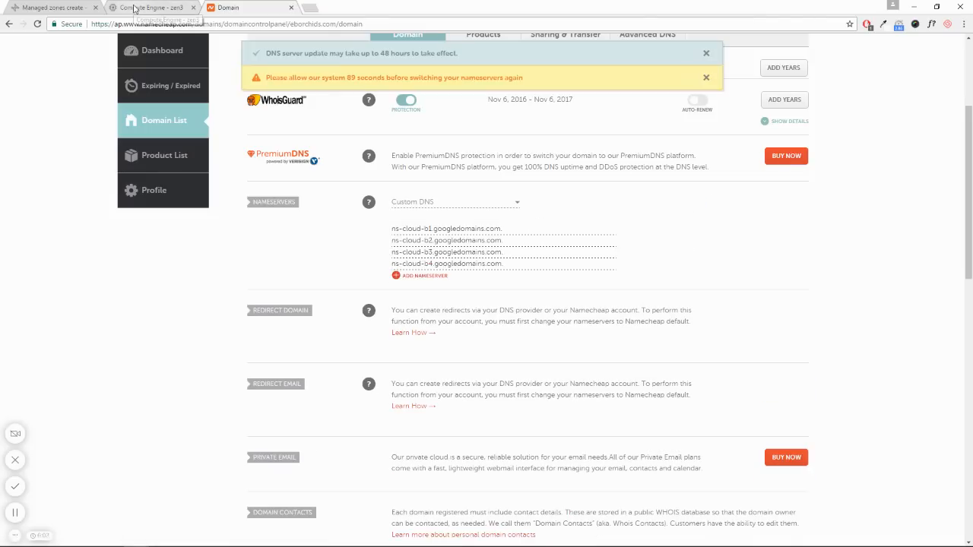
pyautogui.click(49, 7)
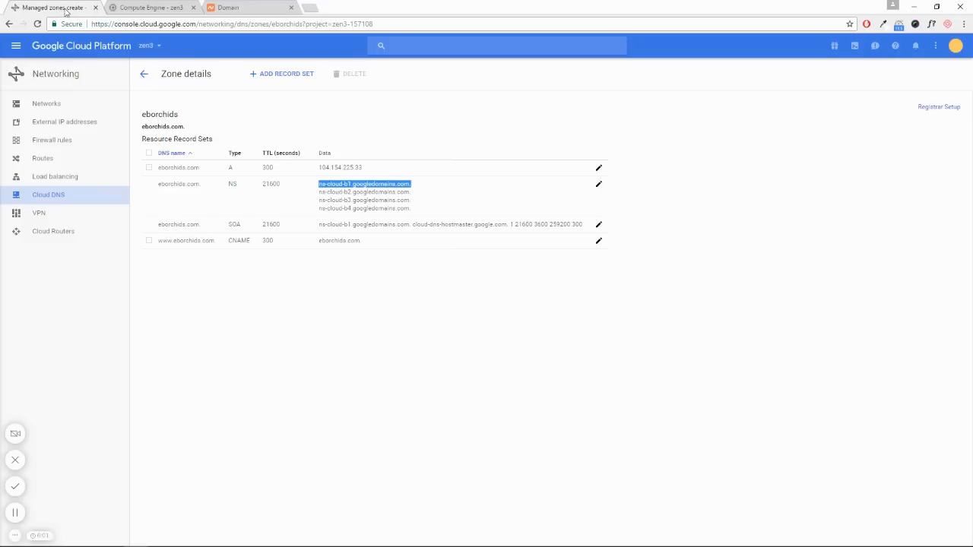
pyautogui.doubleClick(341, 191)
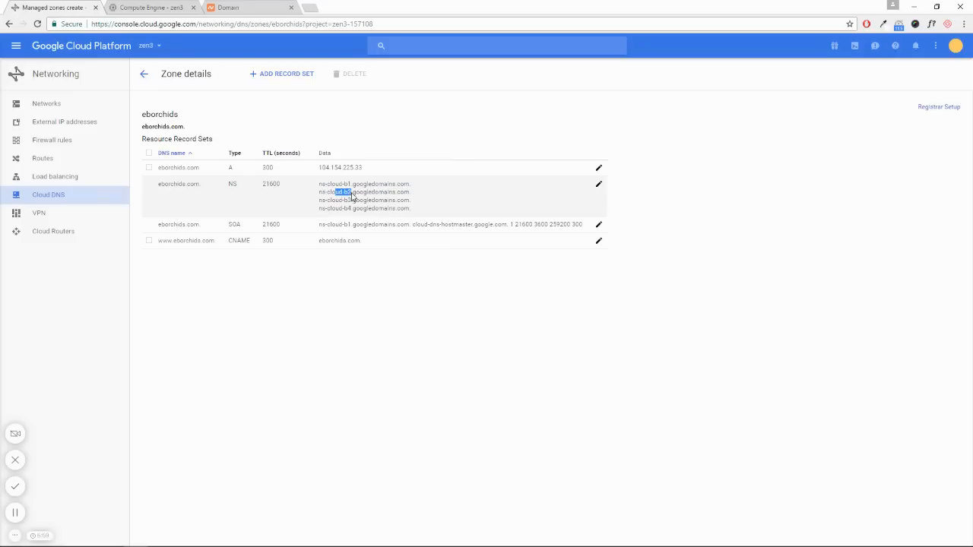
pyautogui.click(350, 191)
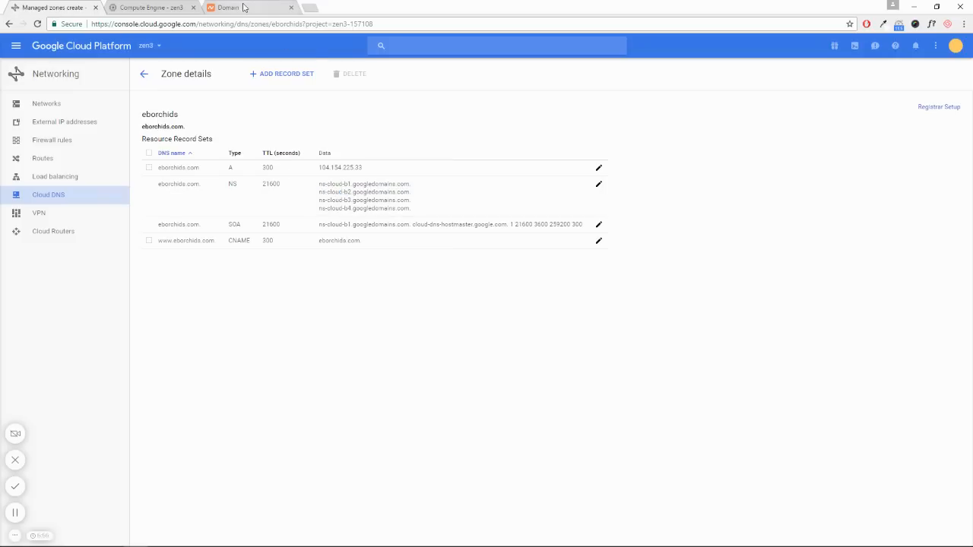
pyautogui.click(228, 6)
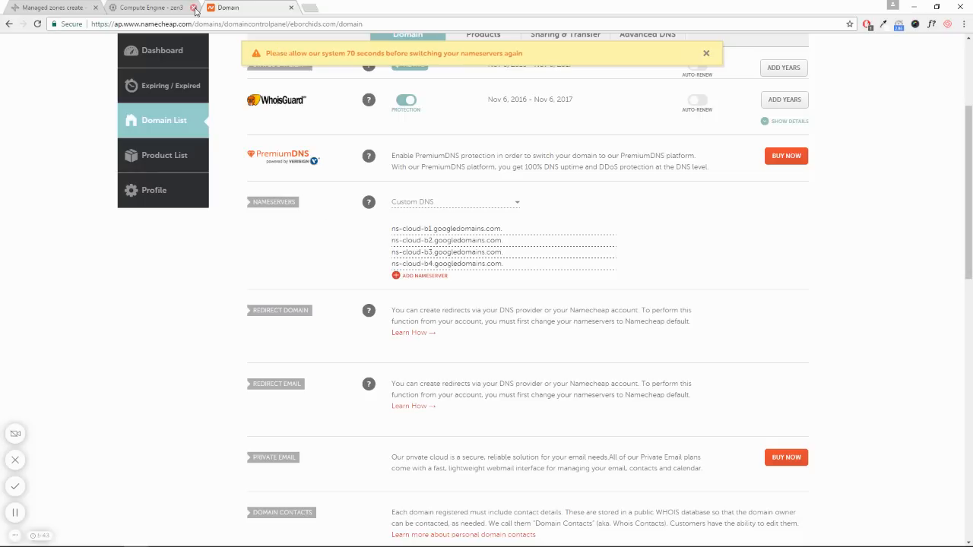
pyautogui.moveTo(149, 8)
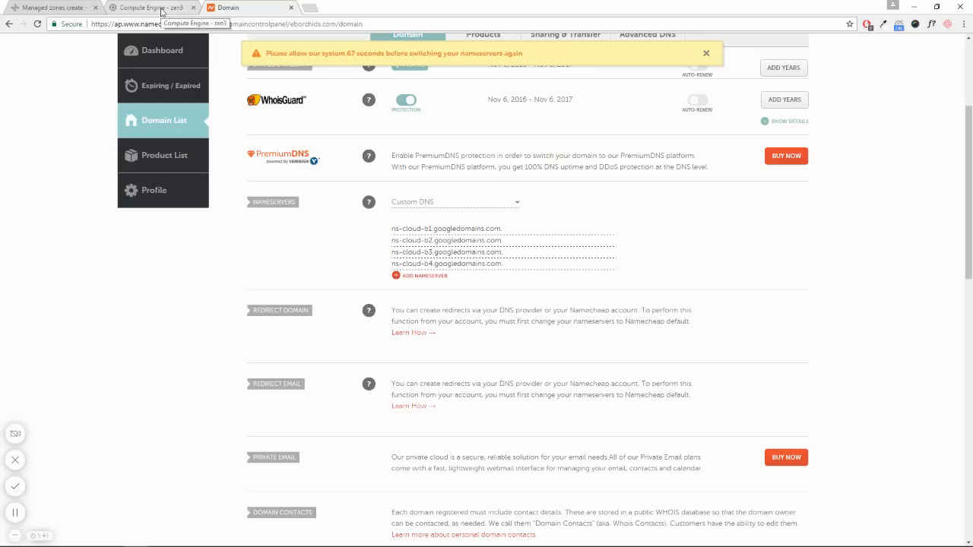